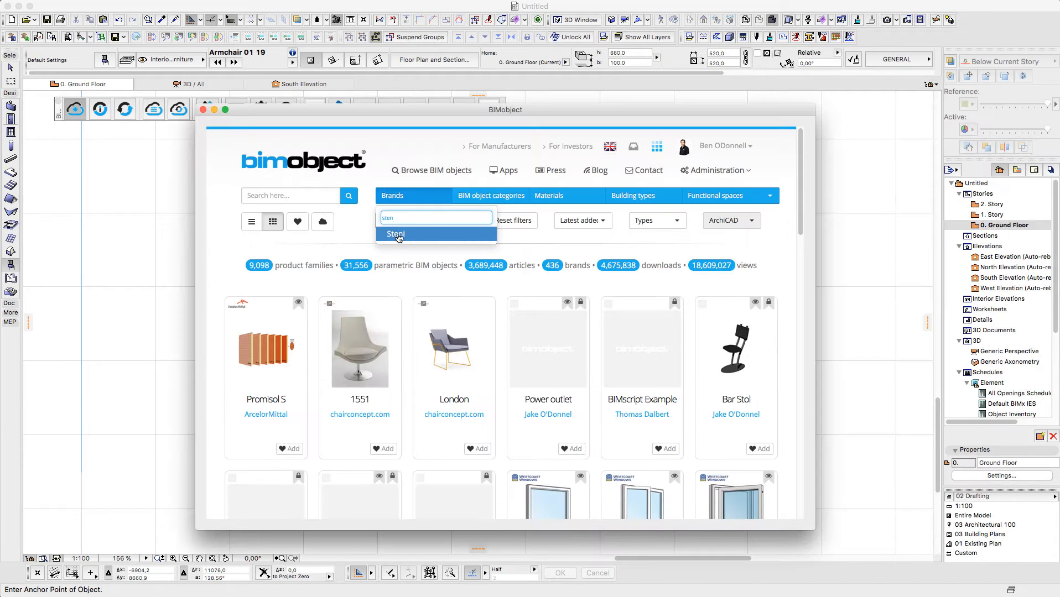
# - Filter the catalogue to the Steni brand and open the Steni Colour SN 6520 product page
pyautogui.click(395, 233)
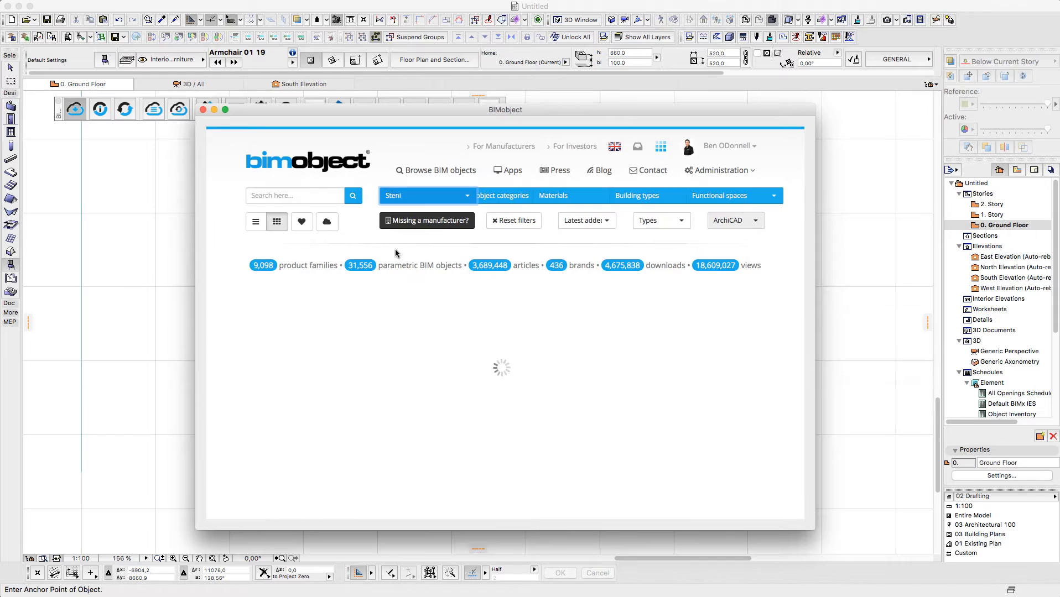
pyautogui.scroll(-3)
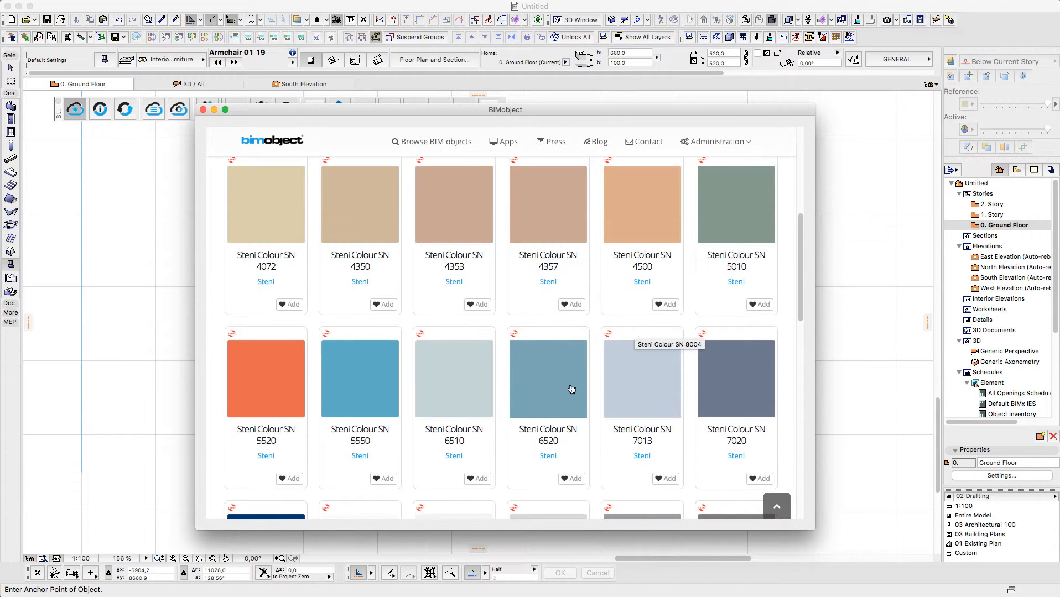
pyautogui.click(547, 378)
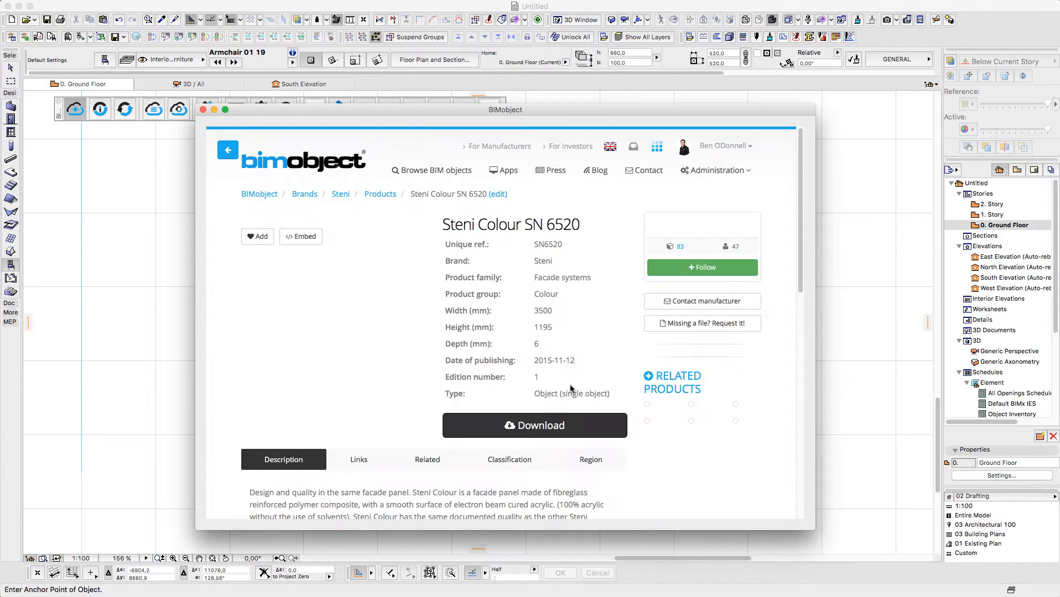
# - Review the product's web links, classification and region information
pyautogui.scroll(-3)
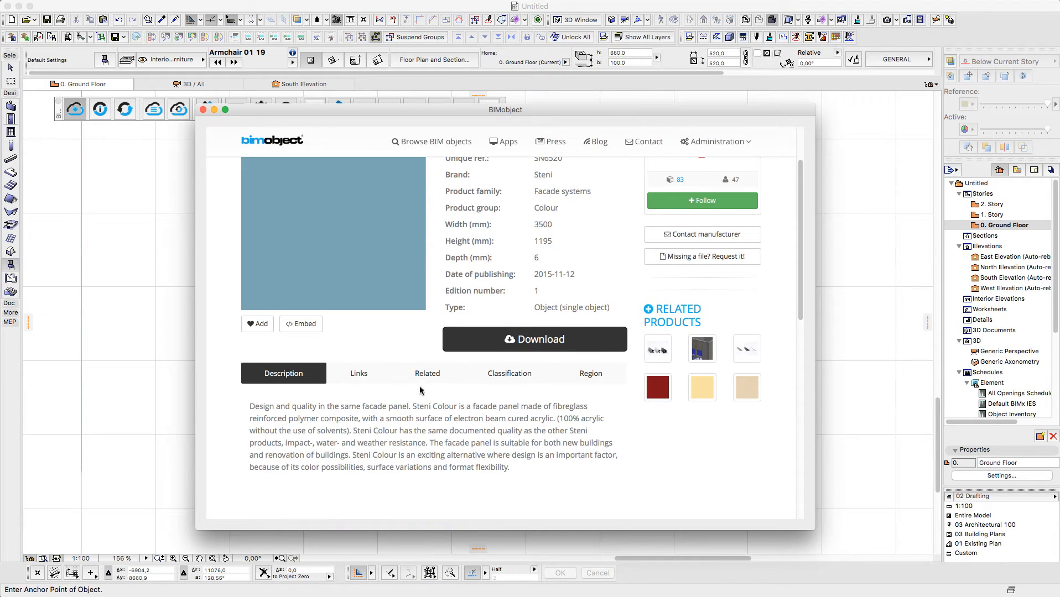
pyautogui.click(358, 373)
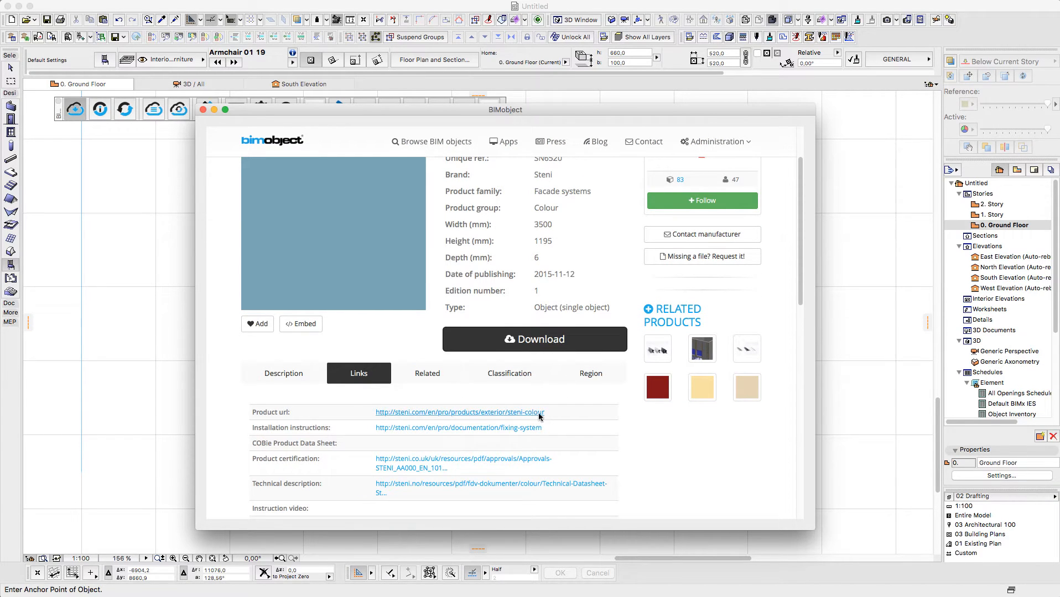
pyautogui.click(508, 373)
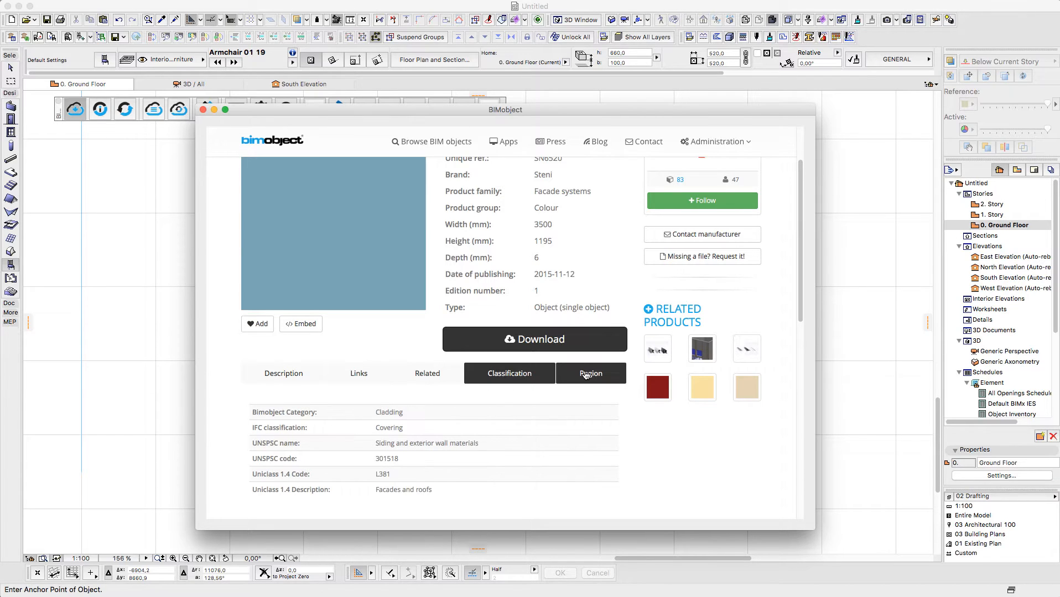
pyautogui.click(589, 373)
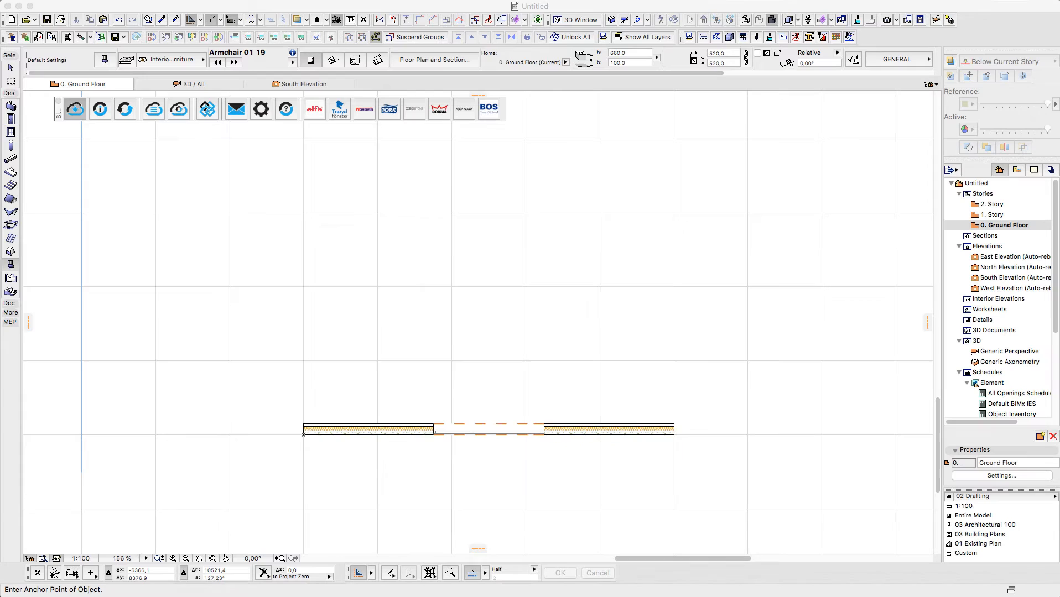
# - Select the wall and bring up its wall accessory settings with Steni Wall Cladding
pyautogui.click(368, 429)
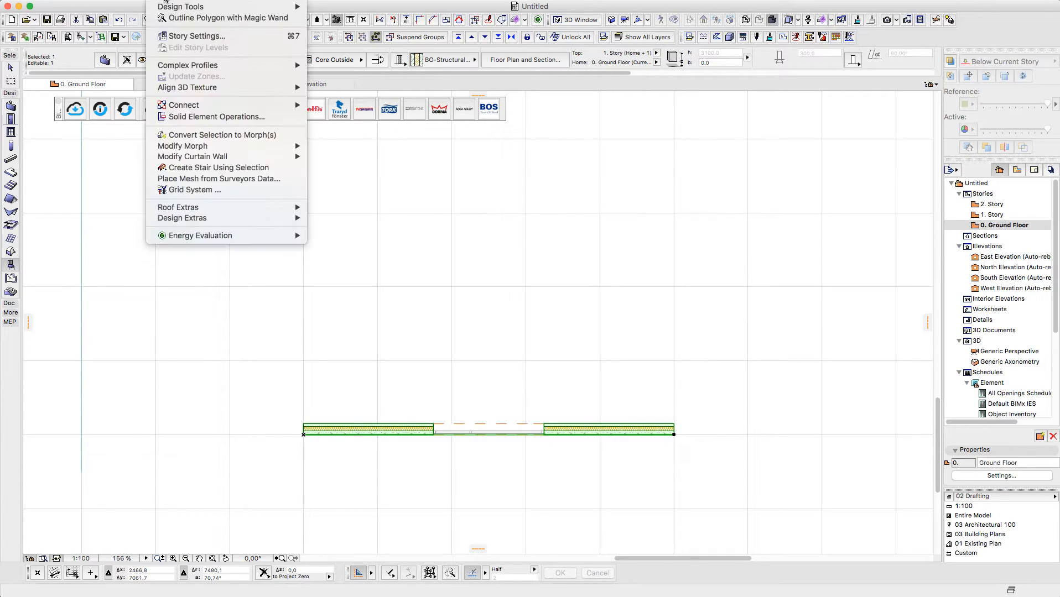
pyautogui.moveTo(182, 218)
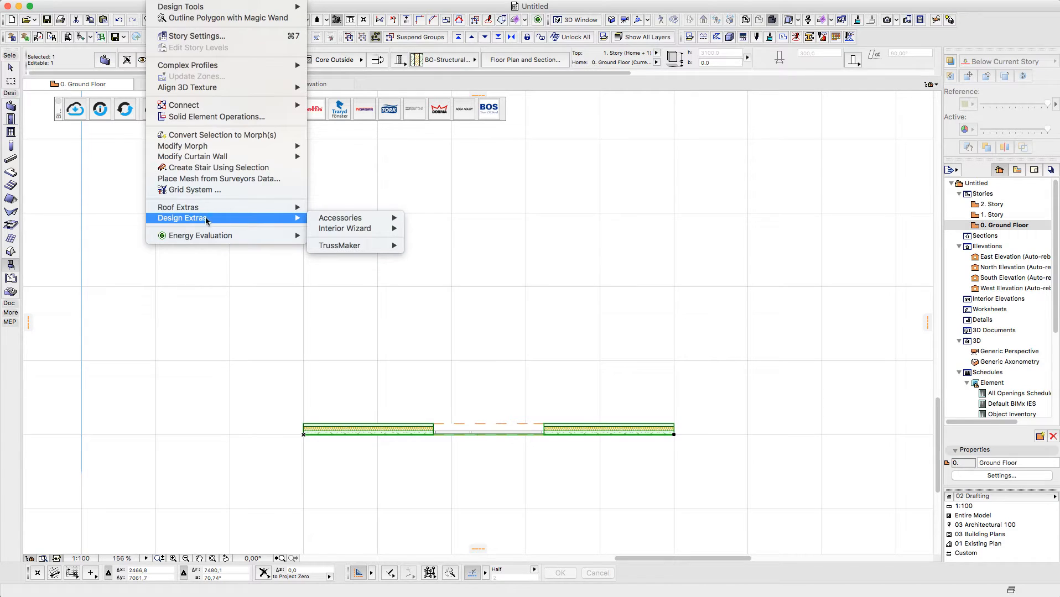
pyautogui.moveTo(346, 218)
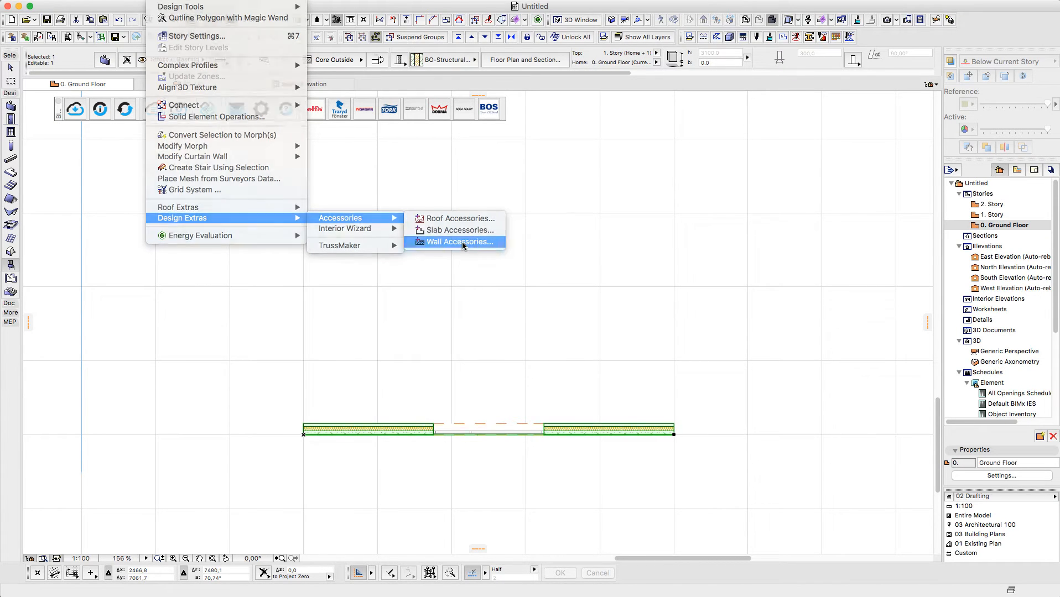
pyautogui.click(459, 242)
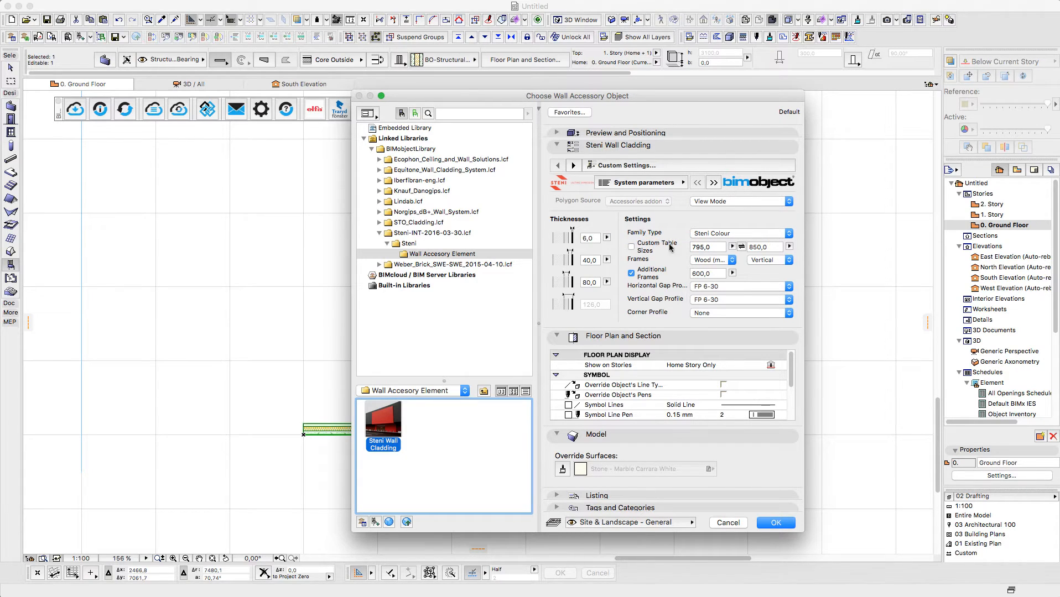
# - Set the panel height to 1195 and the frames to horizontal
pyautogui.click(706, 246)
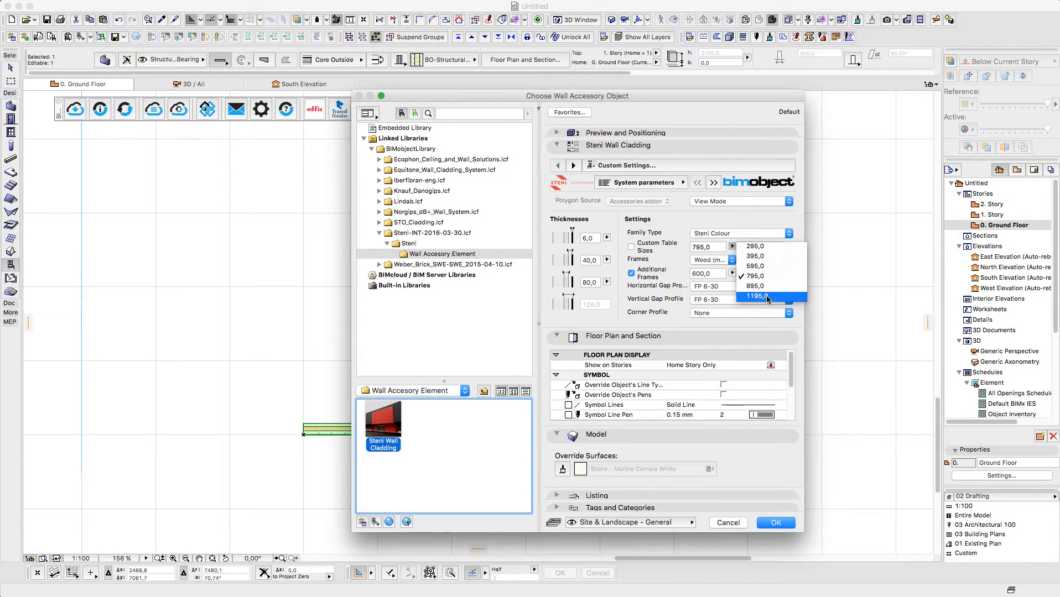
pyautogui.click(766, 300)
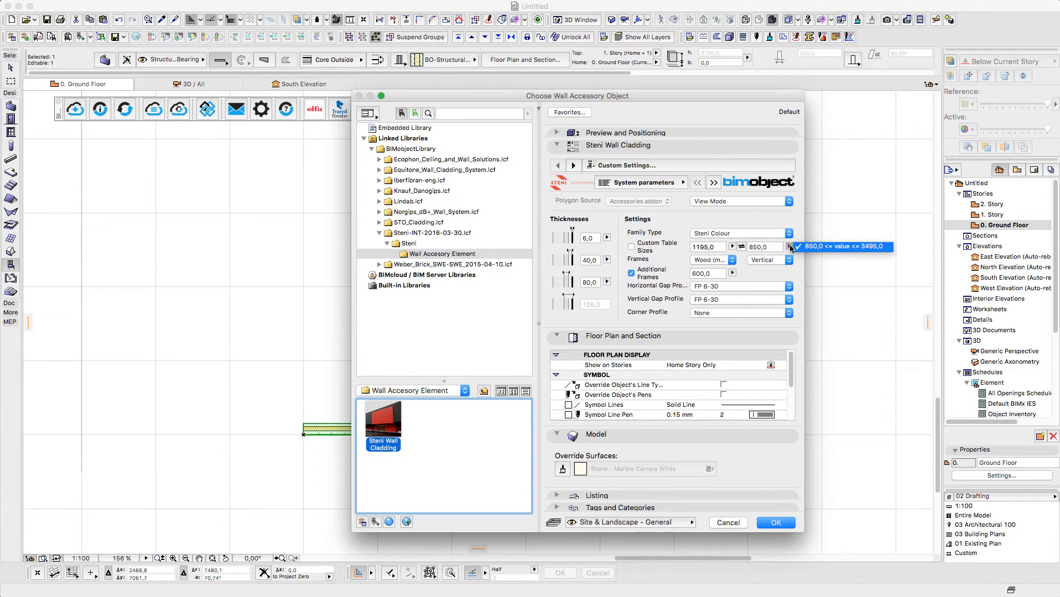
pyautogui.moveTo(787, 251)
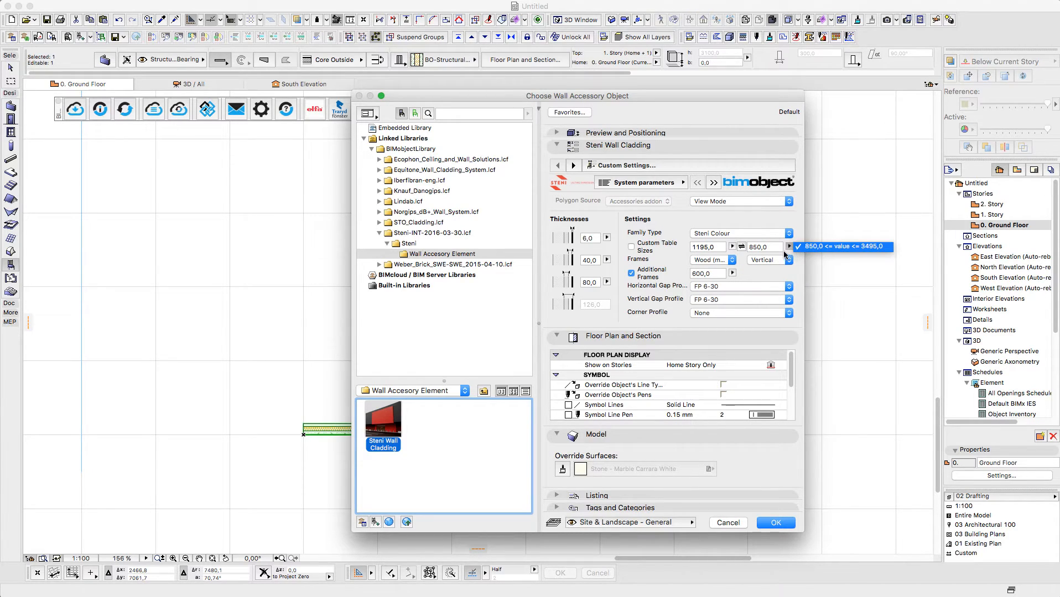
pyautogui.click(710, 260)
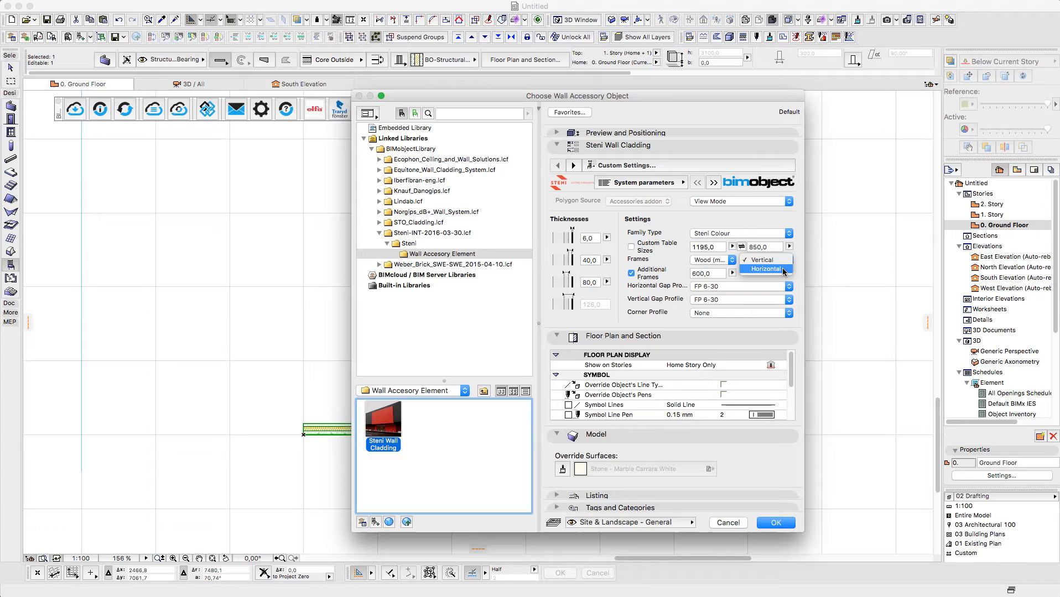
pyautogui.click(763, 269)
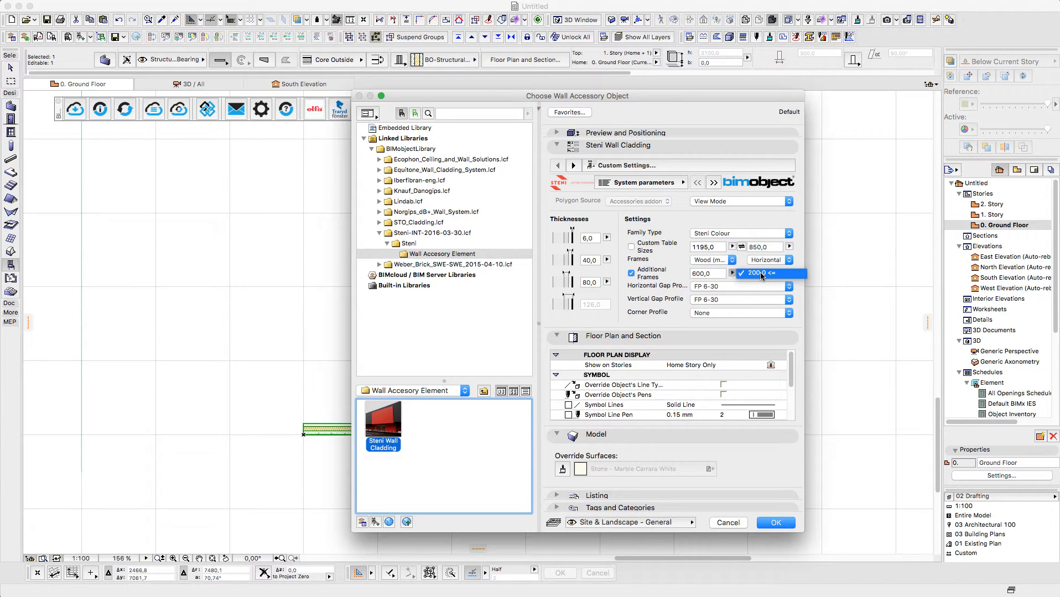
pyautogui.moveTo(666, 263)
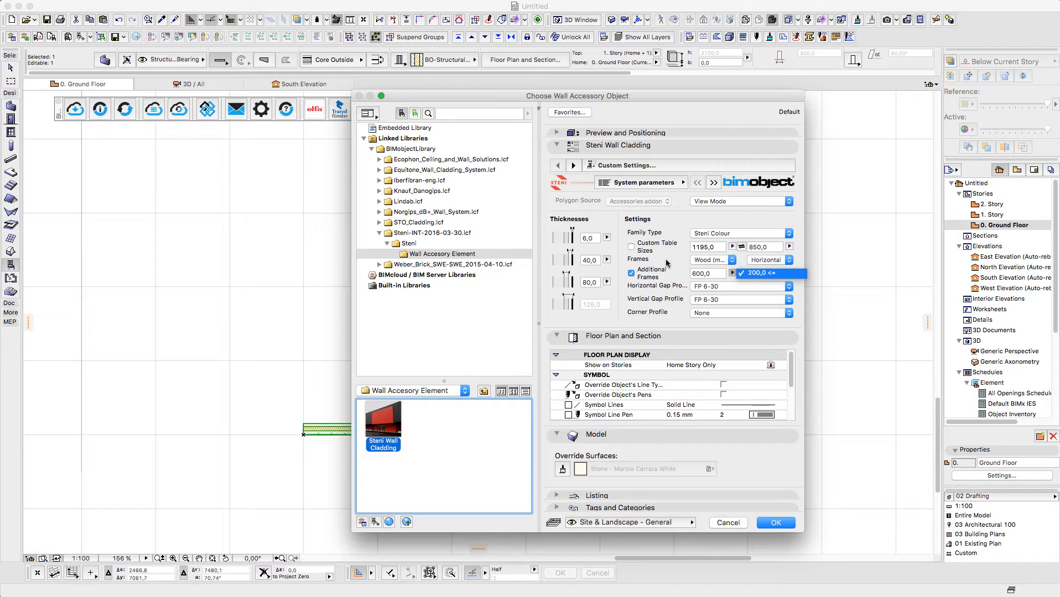
# - Set the horizontal gap profile to HFP 7-30 and move on to the geometry settings
pyautogui.click(784, 285)
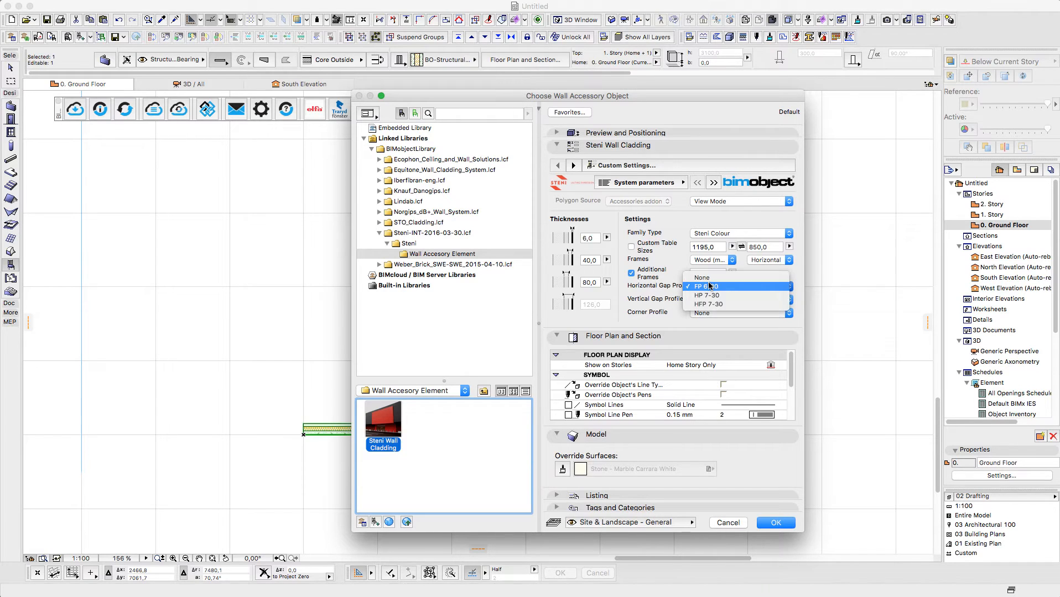
pyautogui.moveTo(743, 305)
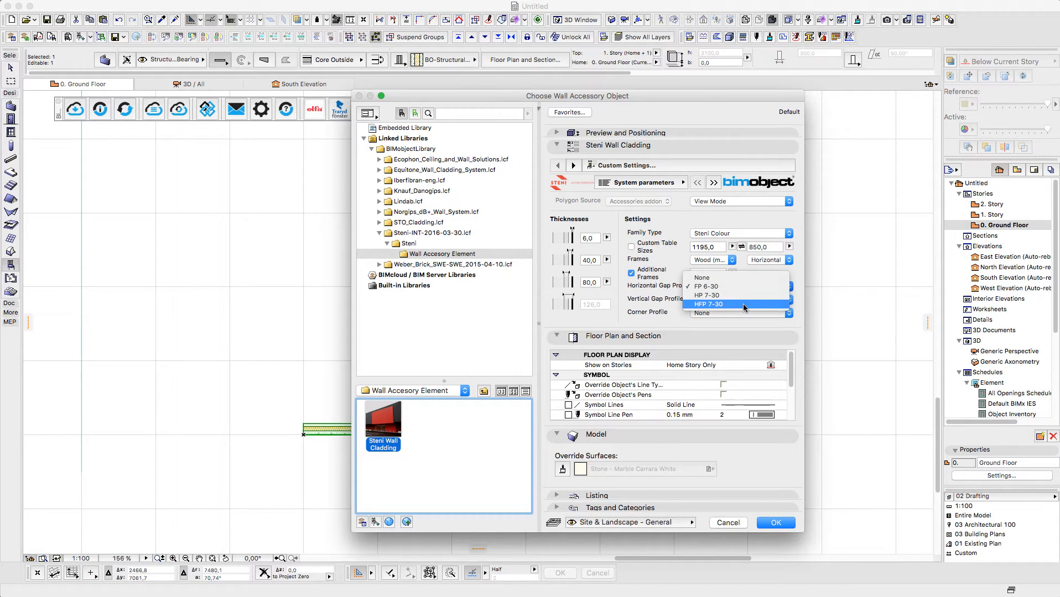
pyautogui.click(706, 286)
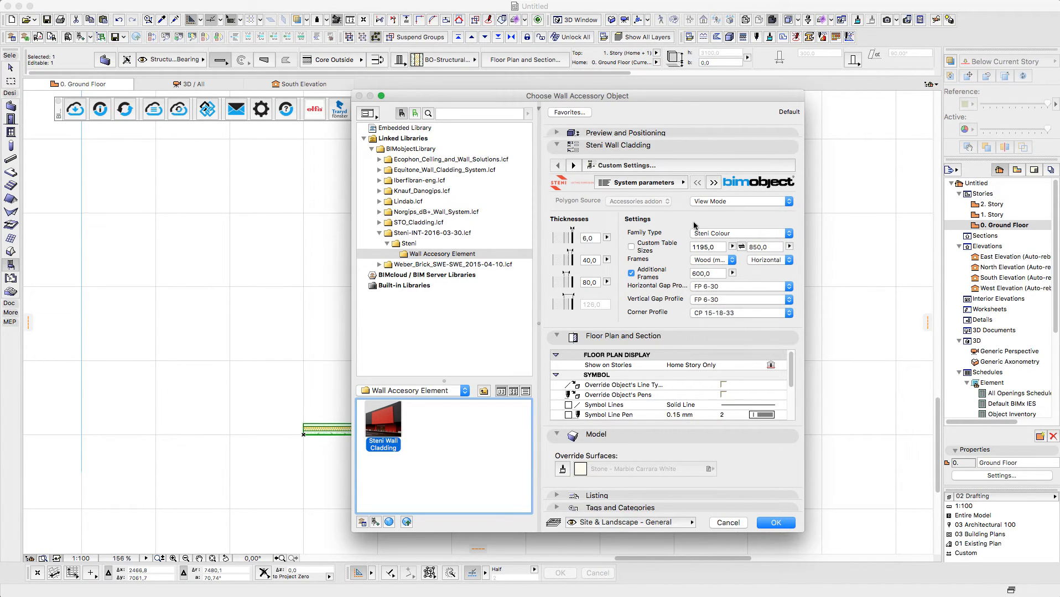
pyautogui.click(638, 182)
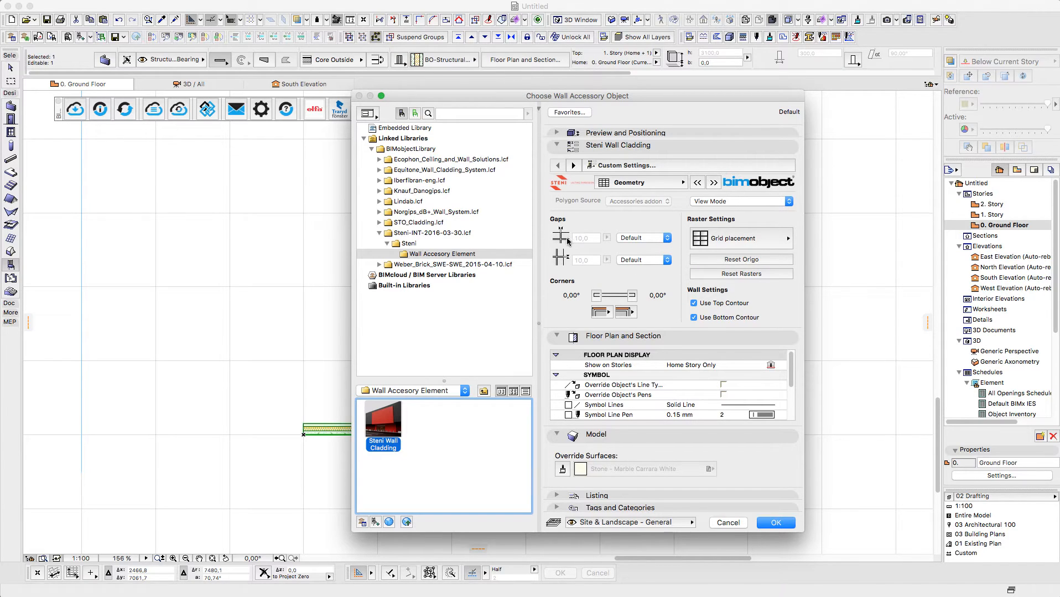
# - Try a custom horizontal gap, then return it to the default value
pyautogui.click(665, 237)
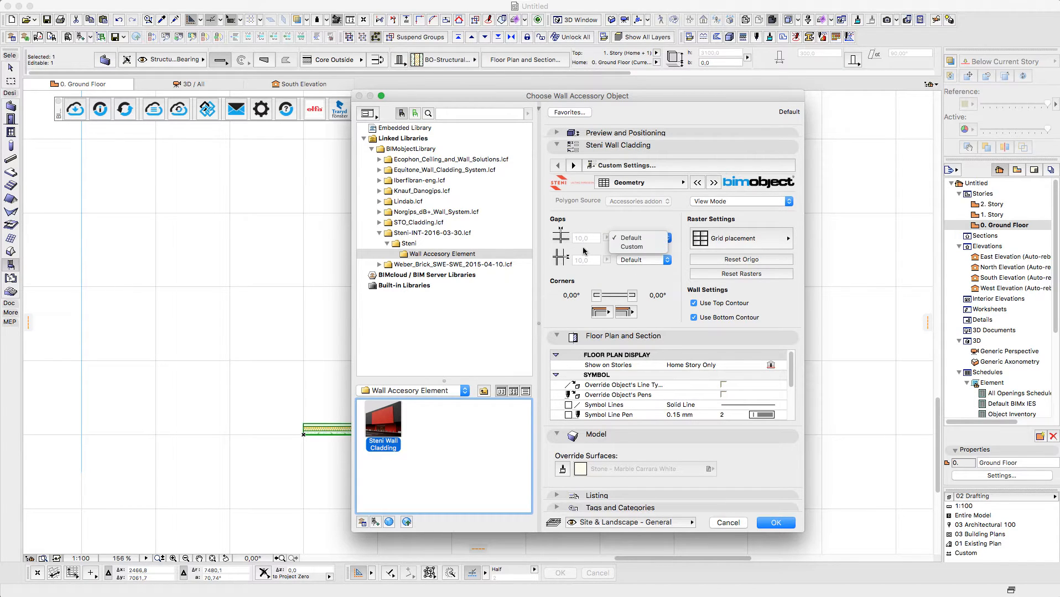
pyautogui.click(632, 245)
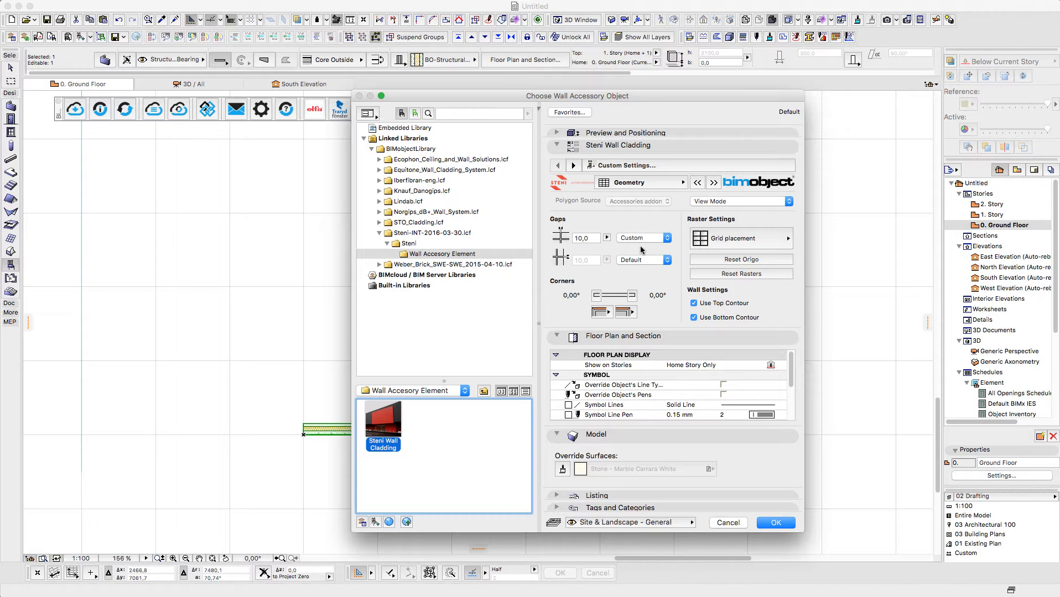
pyautogui.click(669, 237)
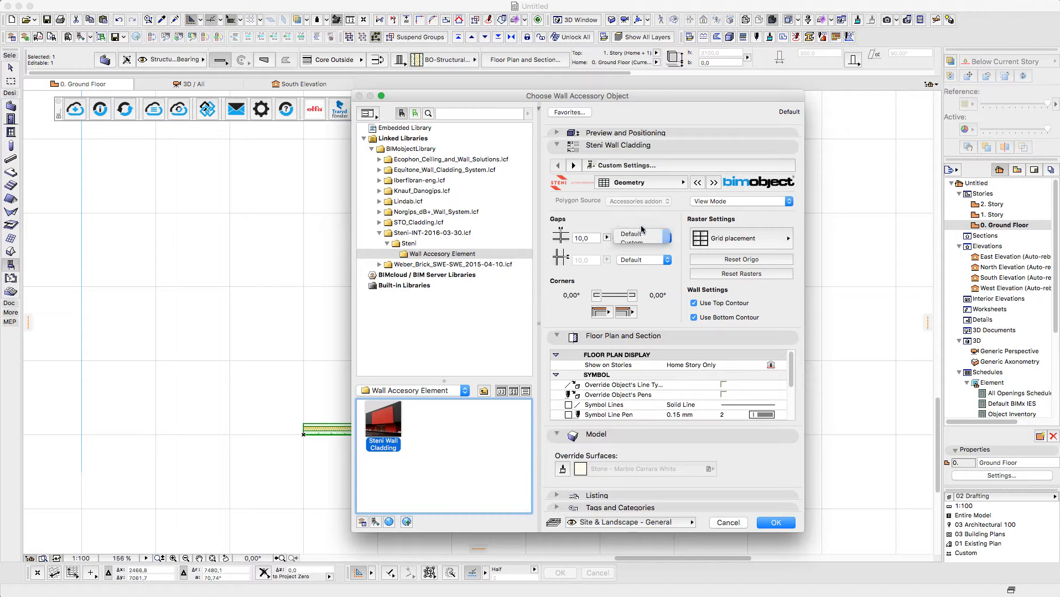
pyautogui.click(625, 311)
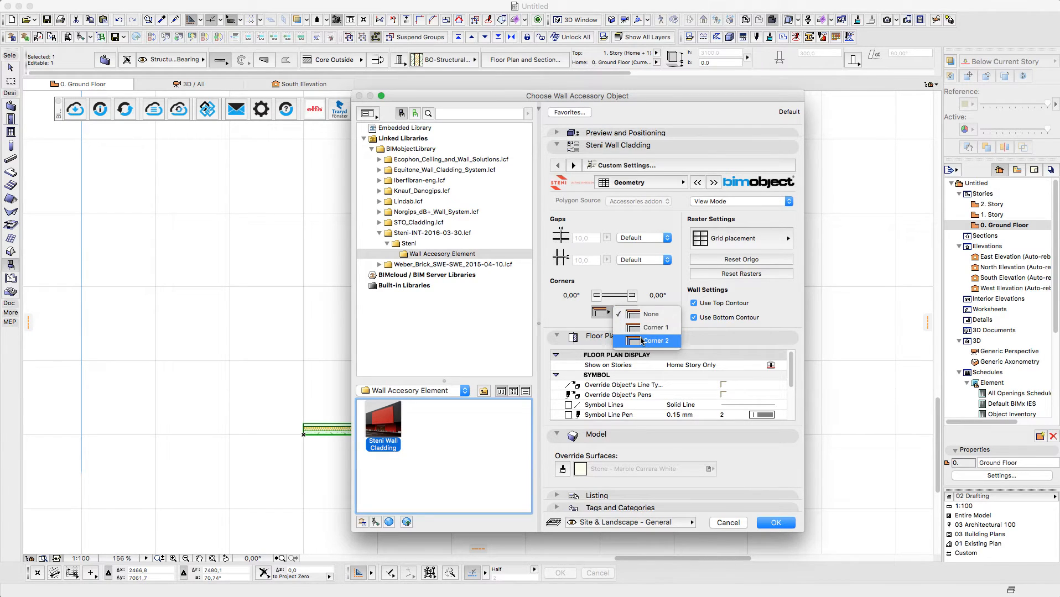
# - Check the corner options and reset the cladding grid origin
pyautogui.click(653, 341)
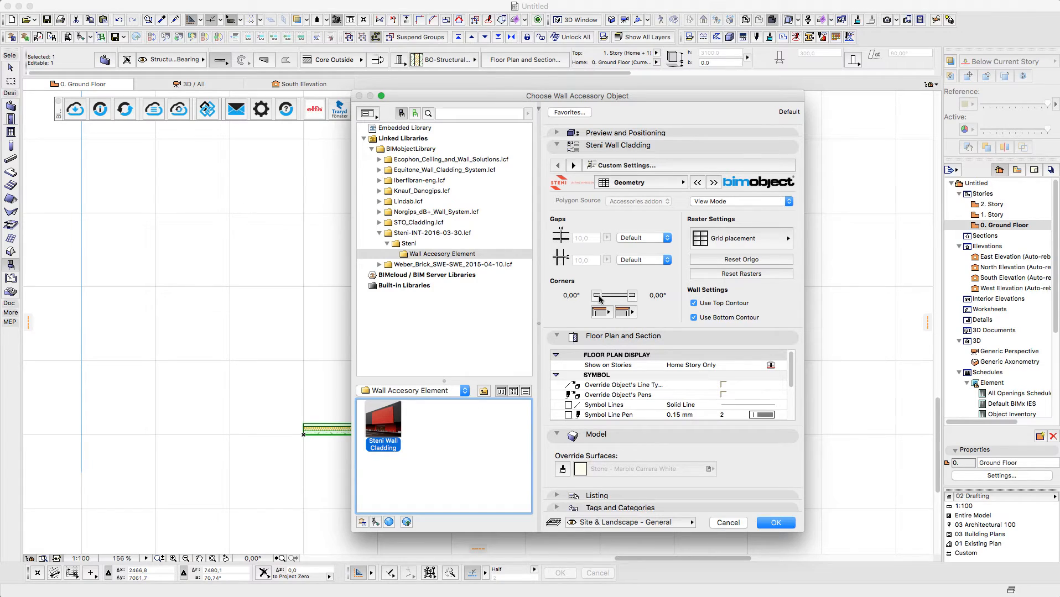
pyautogui.click(588, 297)
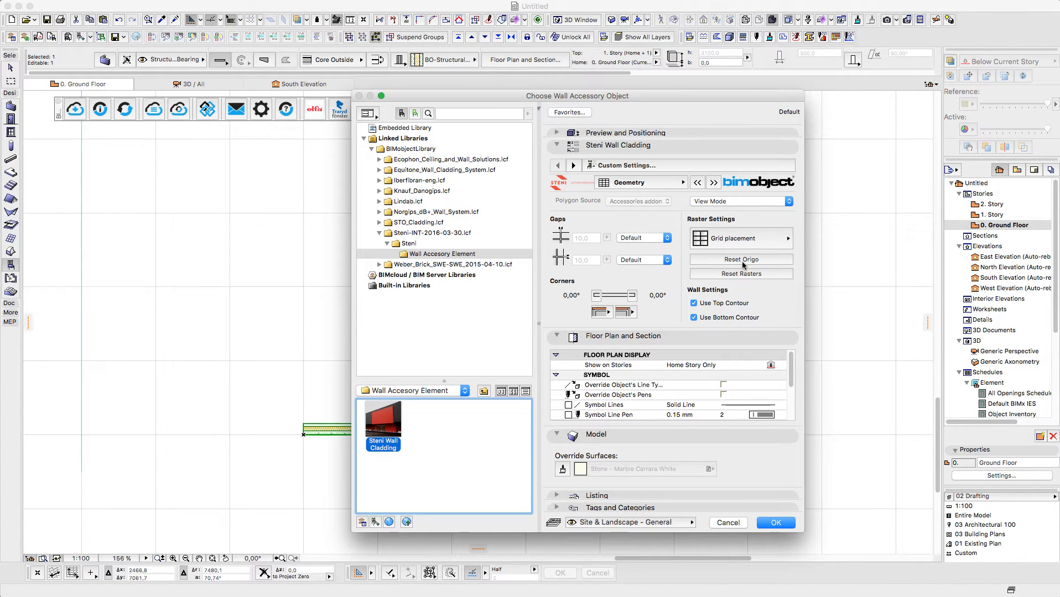
pyautogui.click(740, 237)
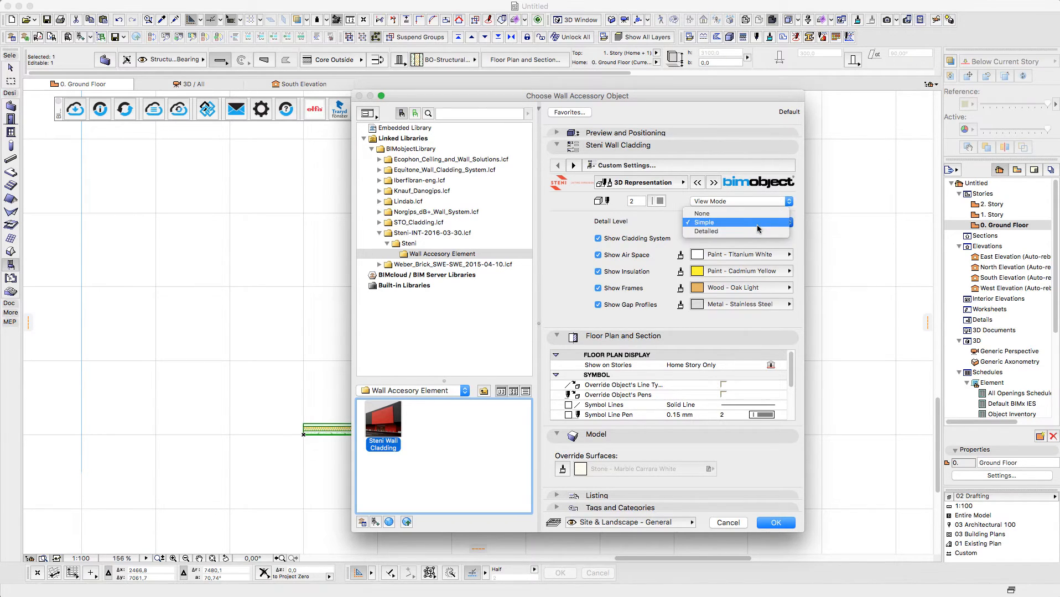
# - Set the detail level to Detailed and place the cladding on the wall
pyautogui.click(705, 231)
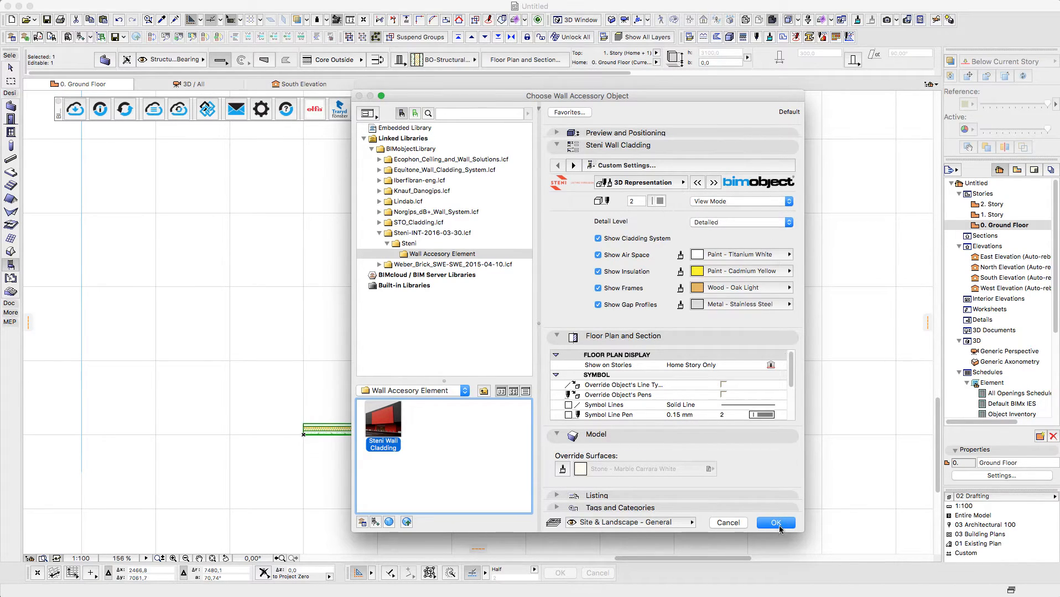
pyautogui.click(774, 522)
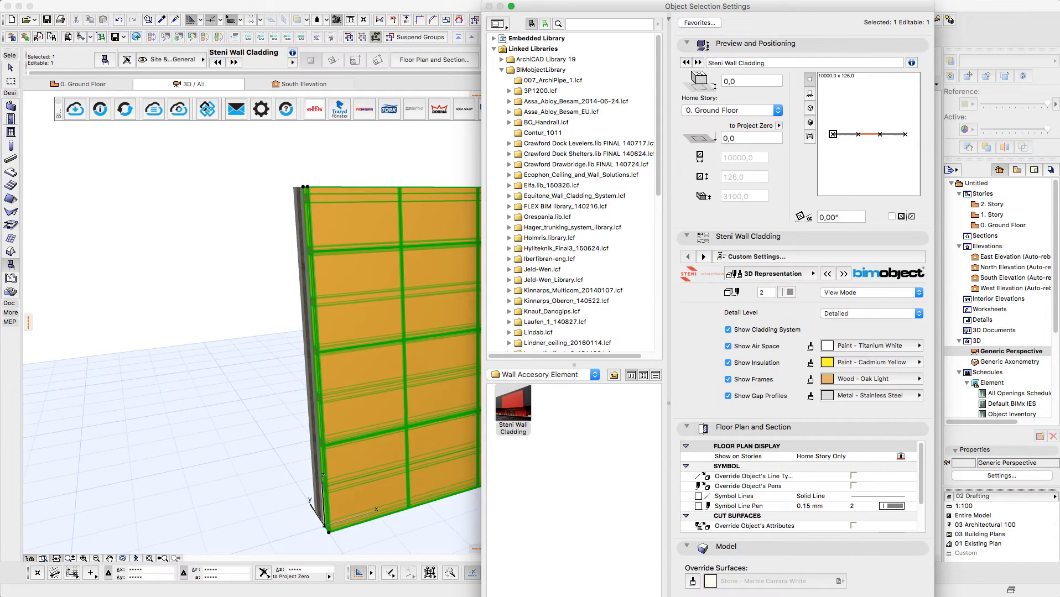
# - Switch the cladding to Edit Colors mode and pick a green for the lower left panel
pyautogui.click(868, 293)
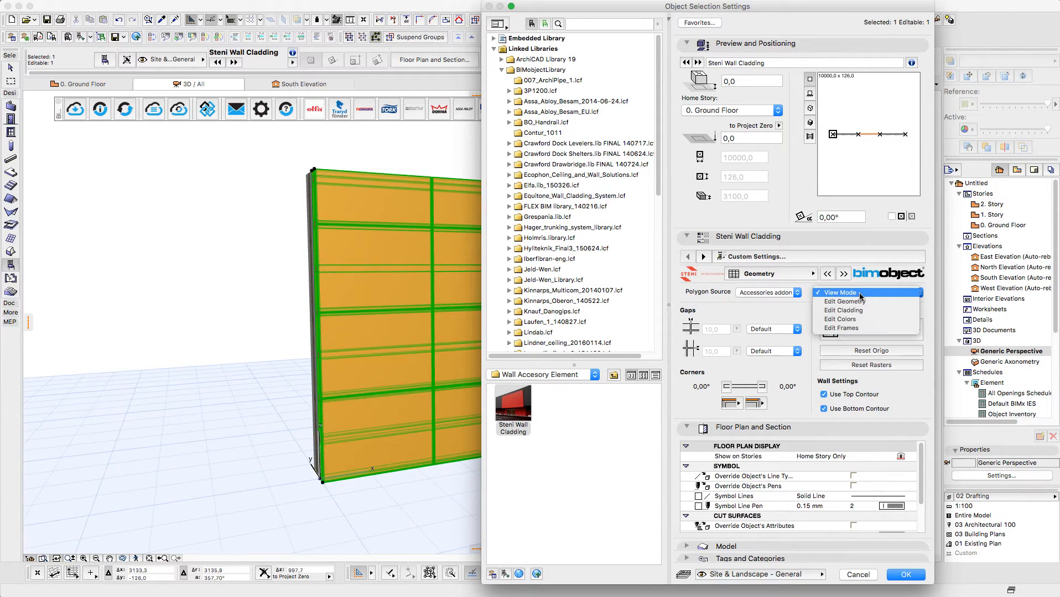
pyautogui.click(839, 318)
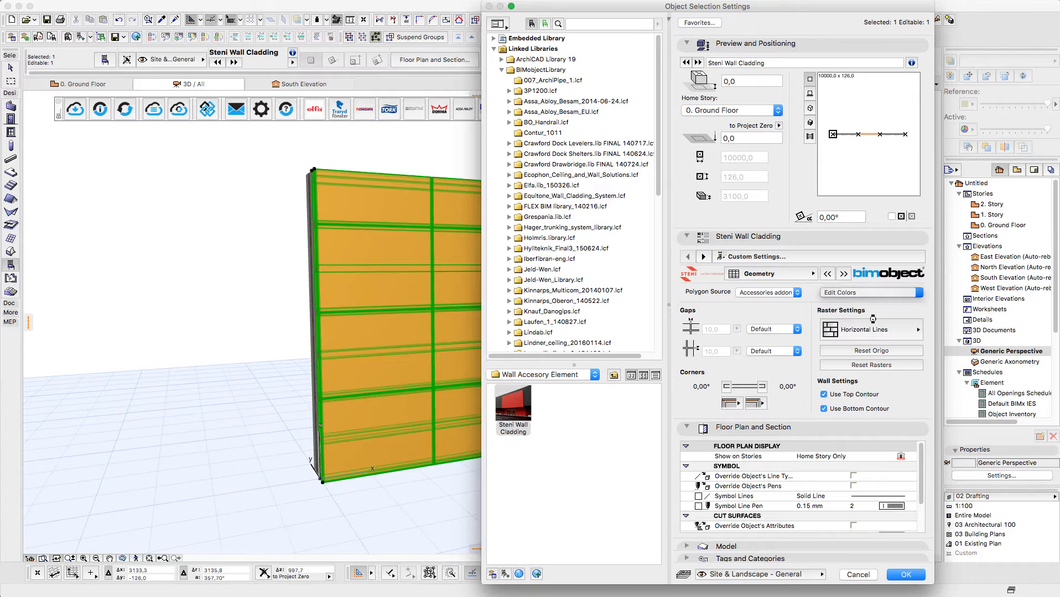
pyautogui.click(904, 574)
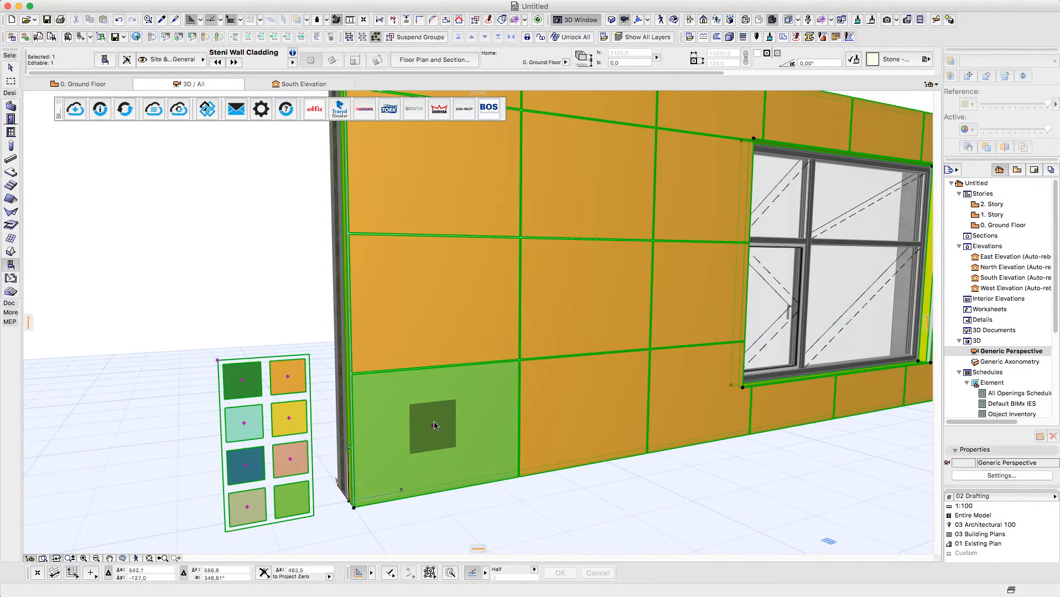
pyautogui.click(574, 297)
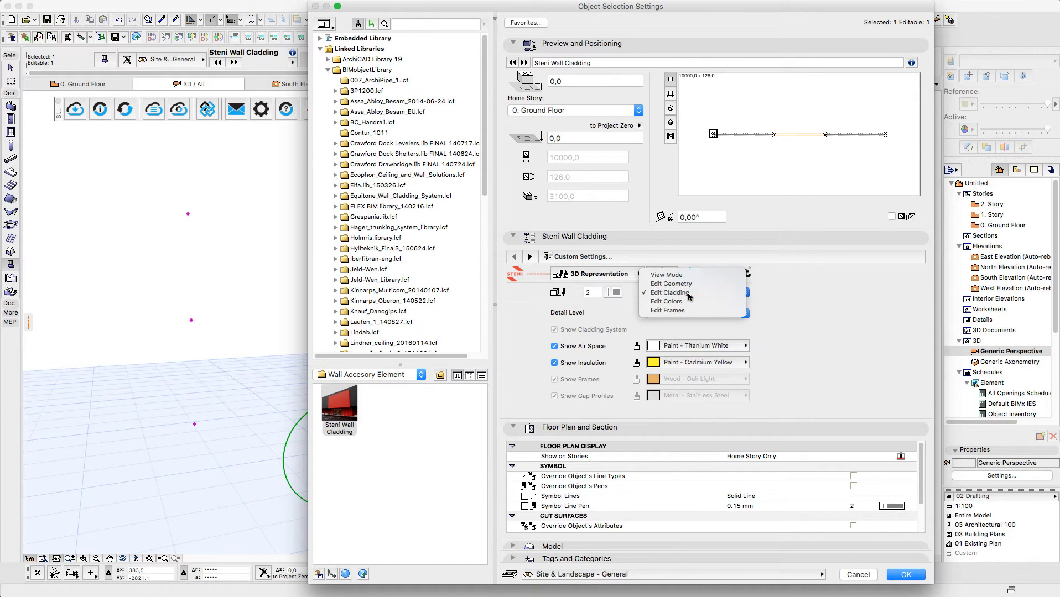
# - Switch the cladding's view mode to Edit Cladding and confirm
pyautogui.click(670, 293)
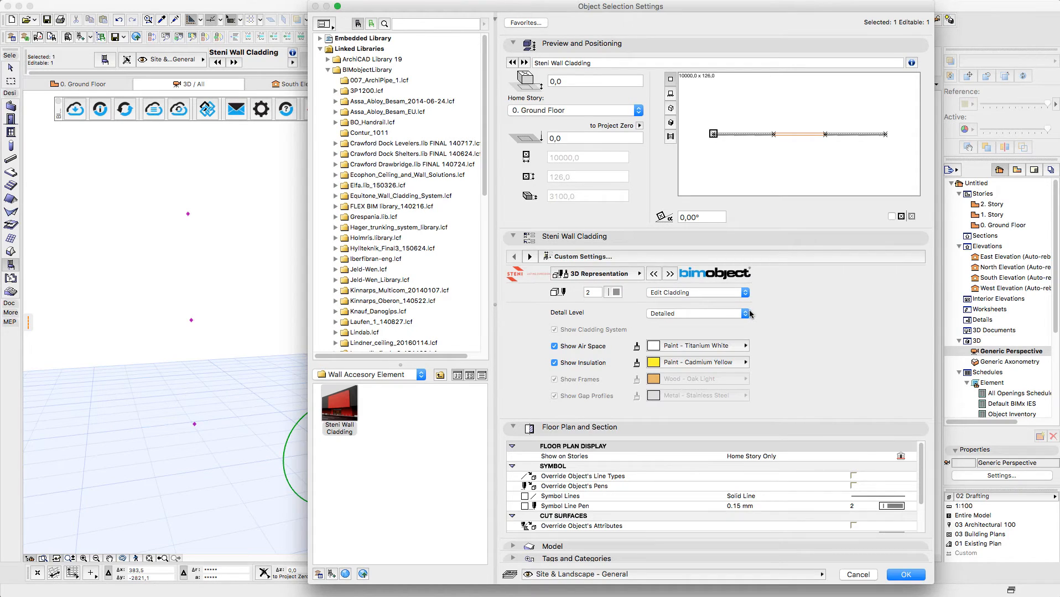
pyautogui.click(904, 574)
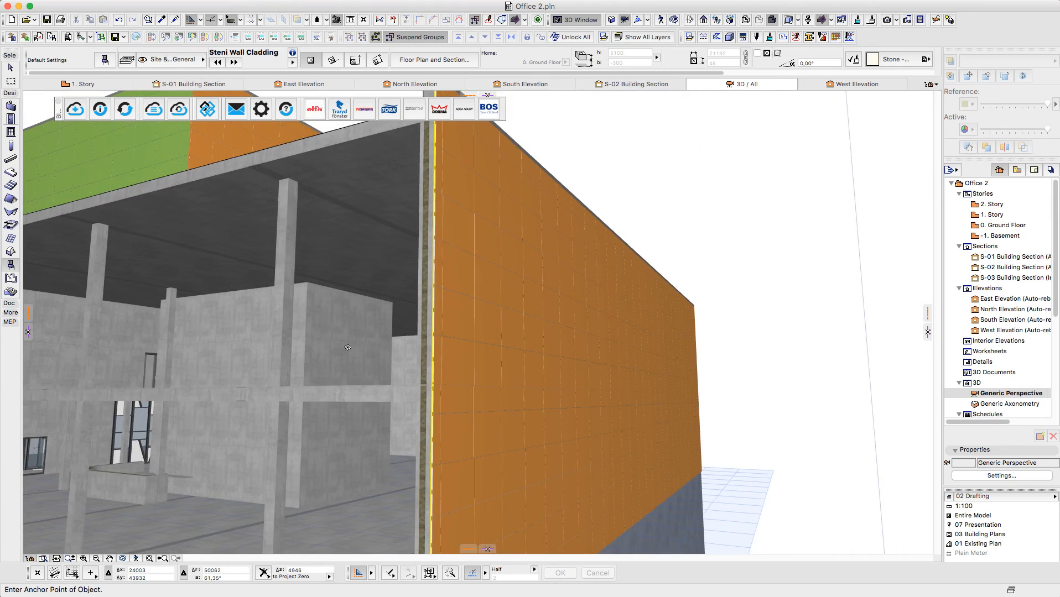
# - Orbit the 3D view to show the whole clad office building
pyautogui.moveTo(349, 349); pyautogui.dragTo(296, 425)
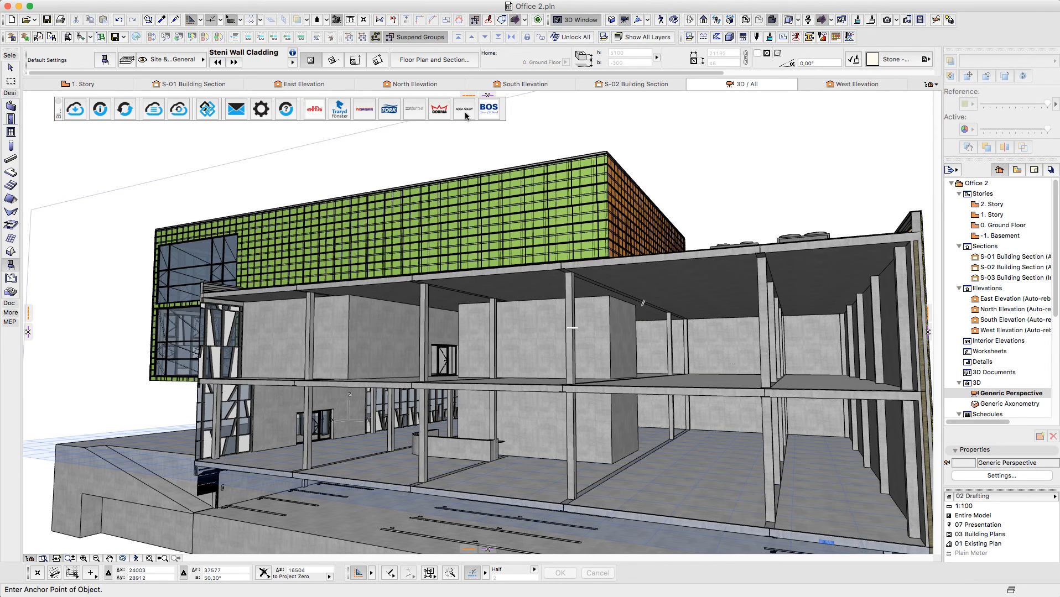
pyautogui.moveTo(464, 108)
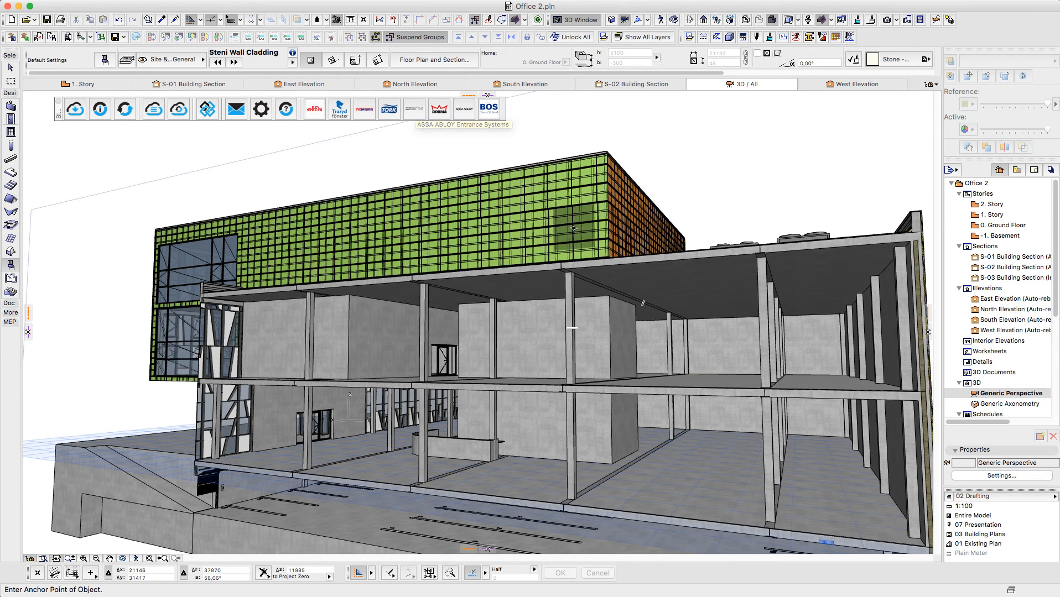